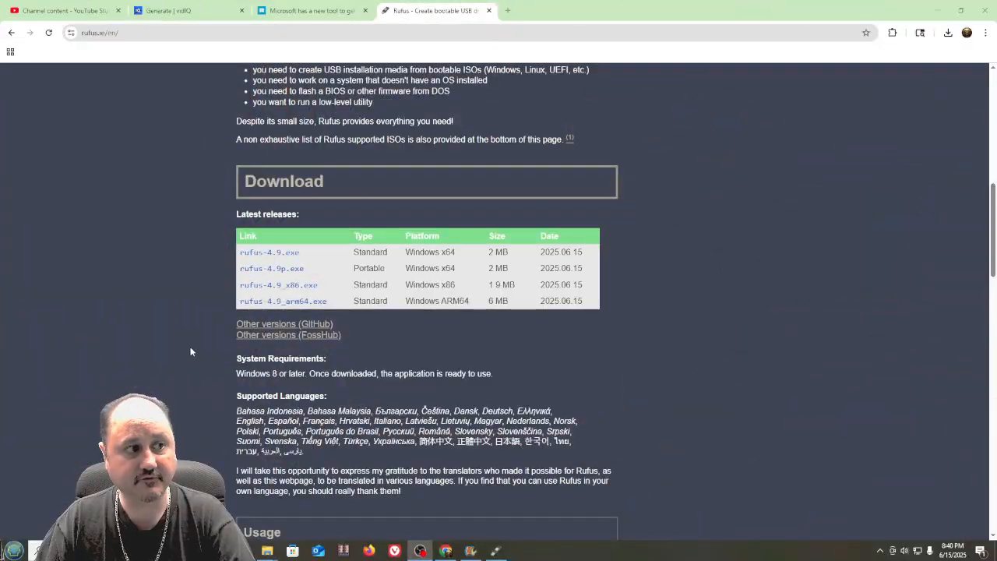
mouse_move(891, 272)
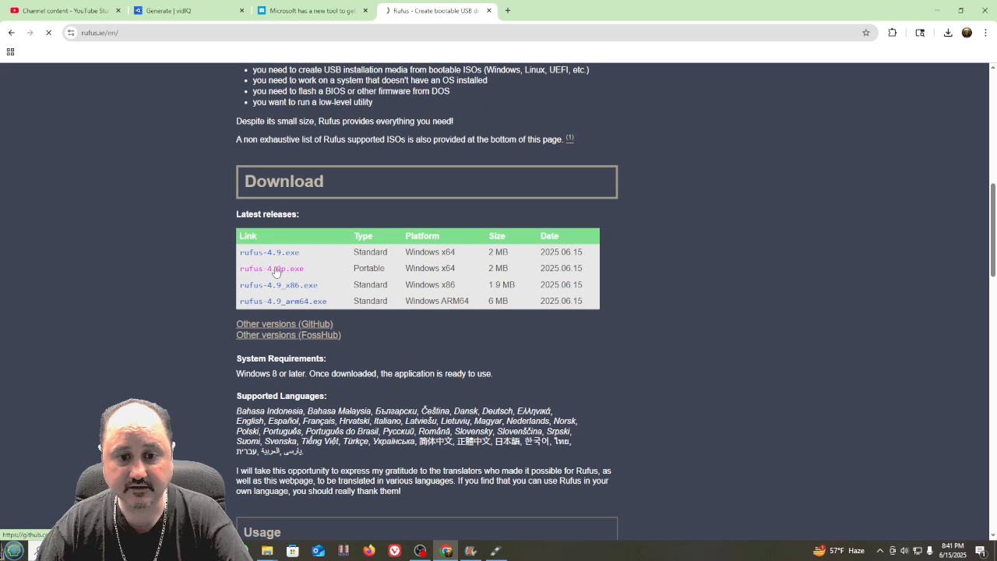
Download the portable rufus-4.9p.exe from the Latest releases table.
click(271, 268)
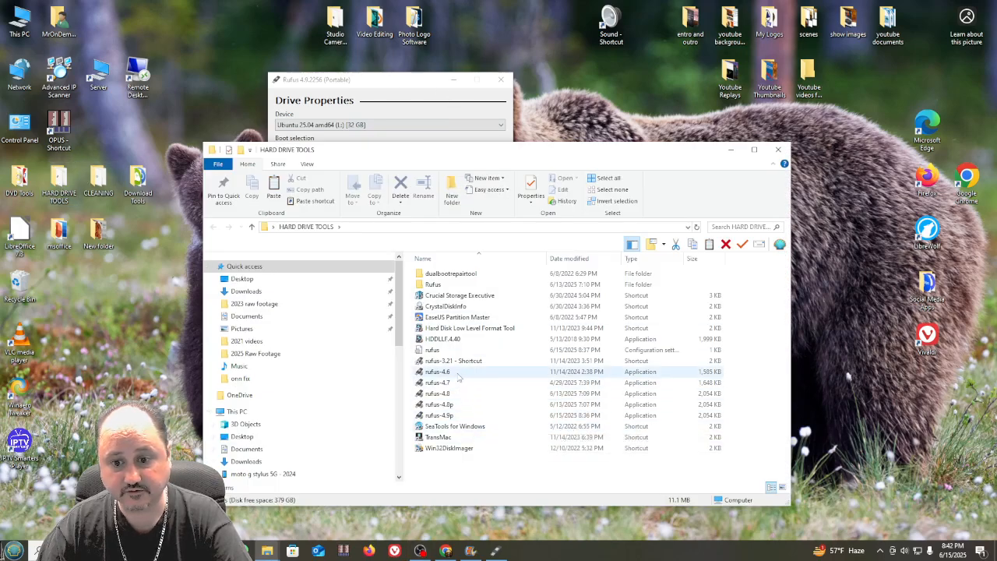
Bring the portable Rufus 4.9 window to the front over the HARD DRIVE TOOLS folder.
click(453, 359)
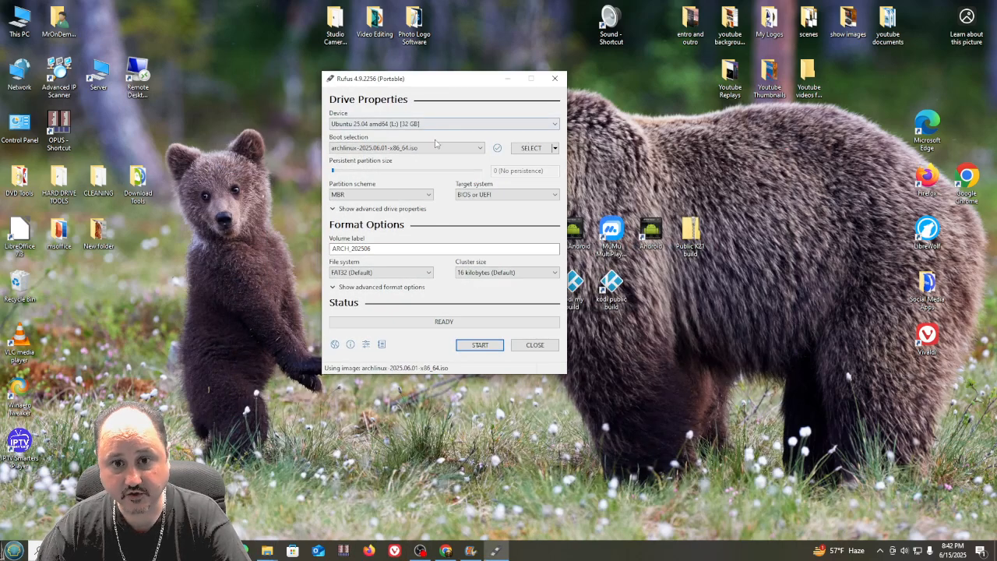
mouse_move(463, 148)
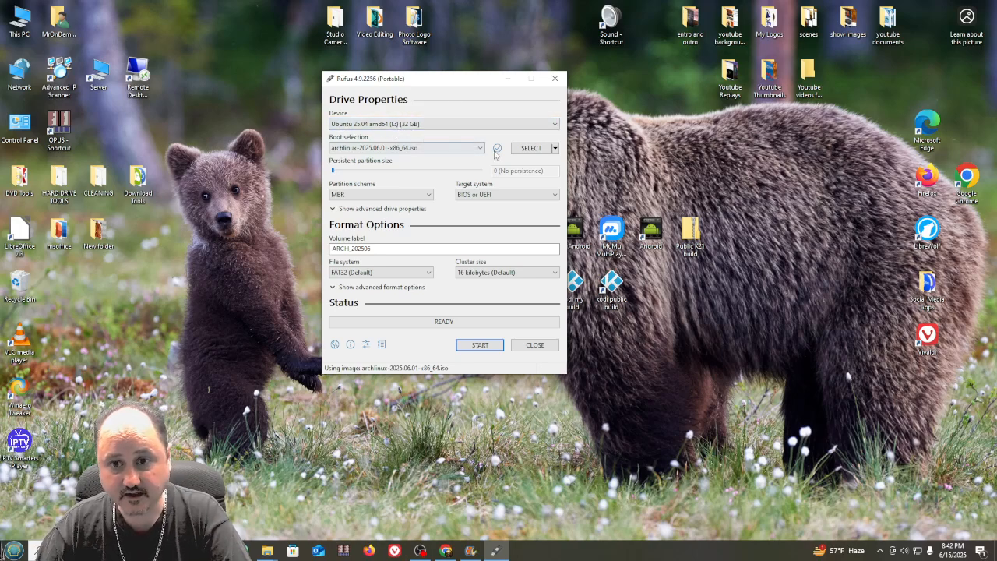
click(531, 148)
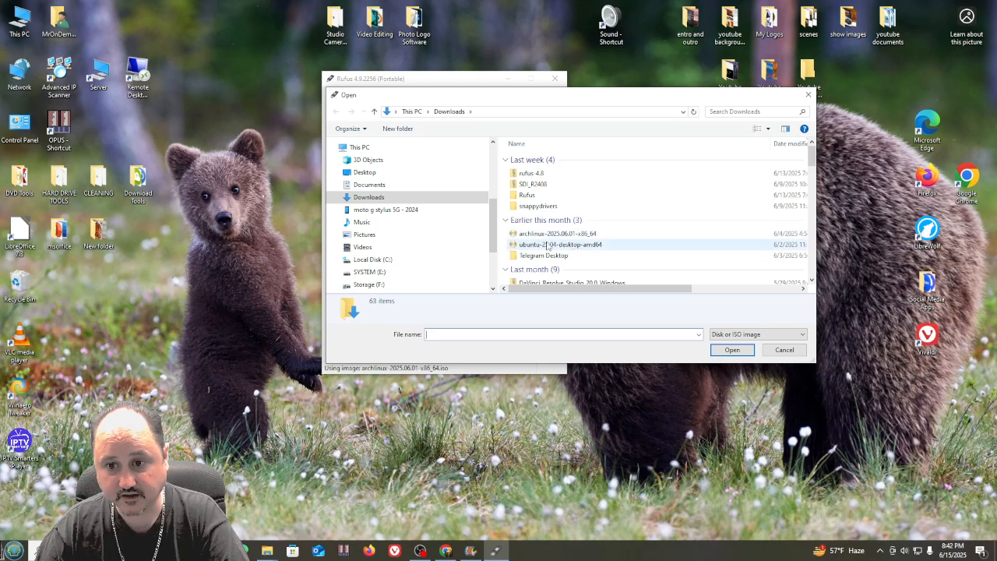
mouse_move(549, 234)
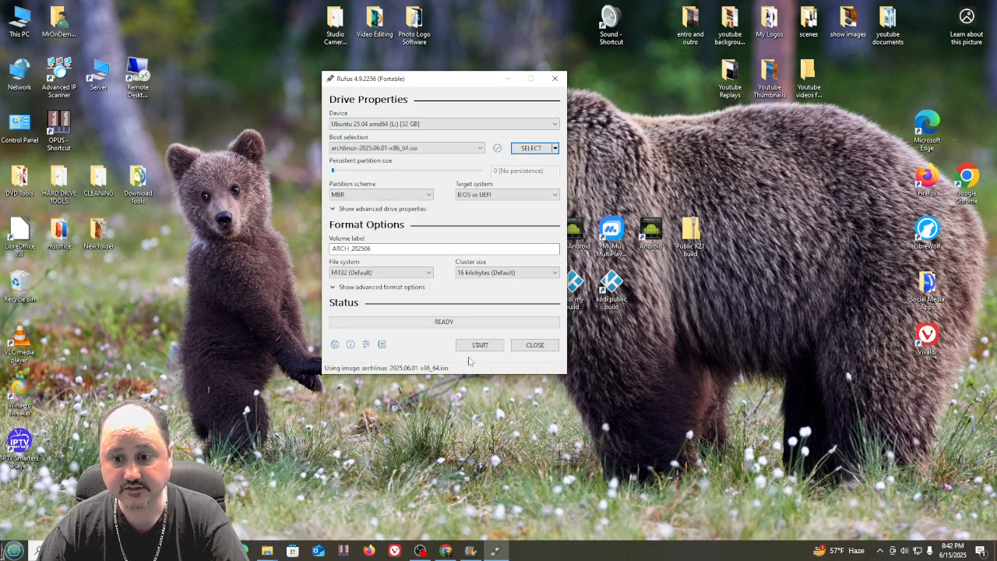
mouse_move(479, 345)
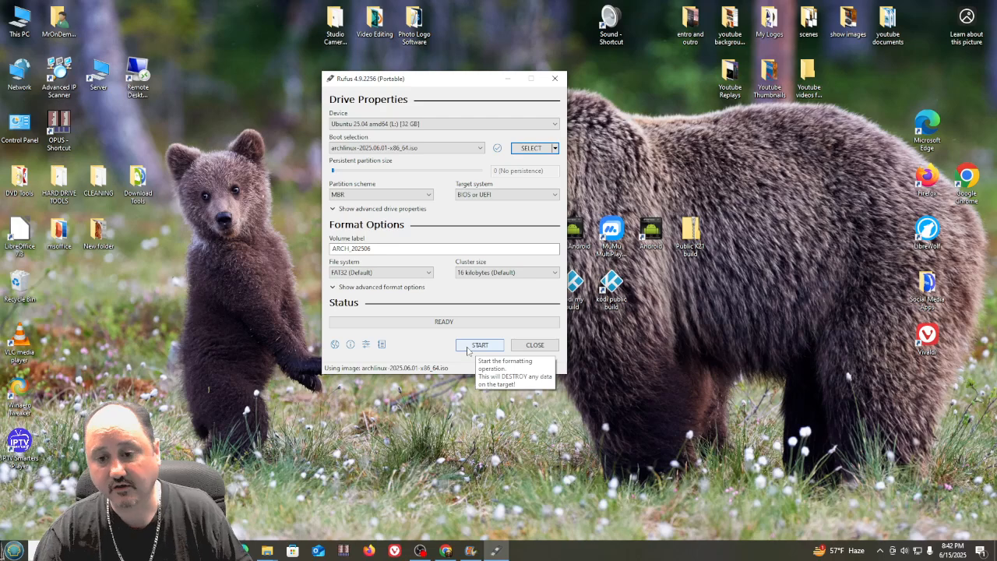
mouse_move(450, 366)
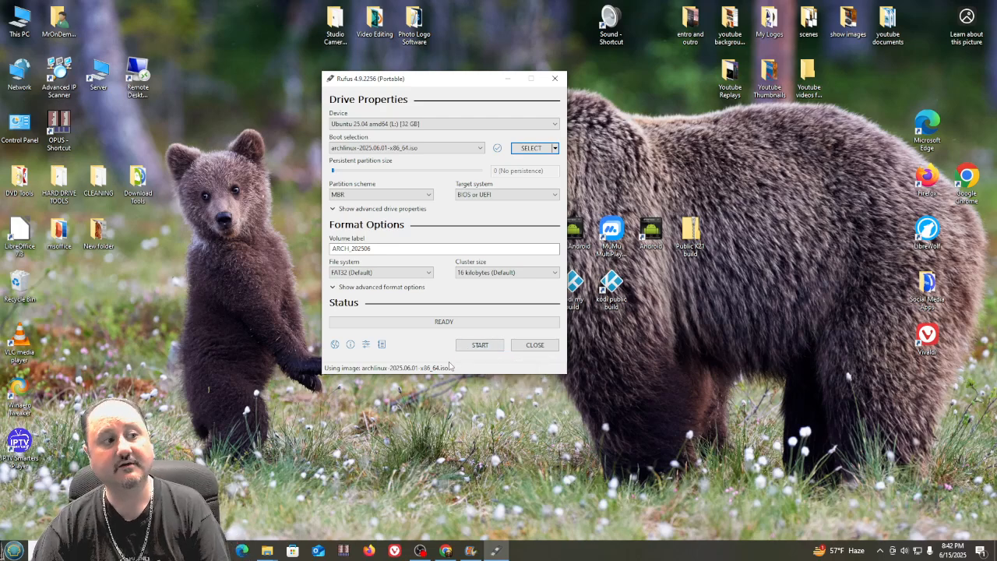
mouse_move(447, 366)
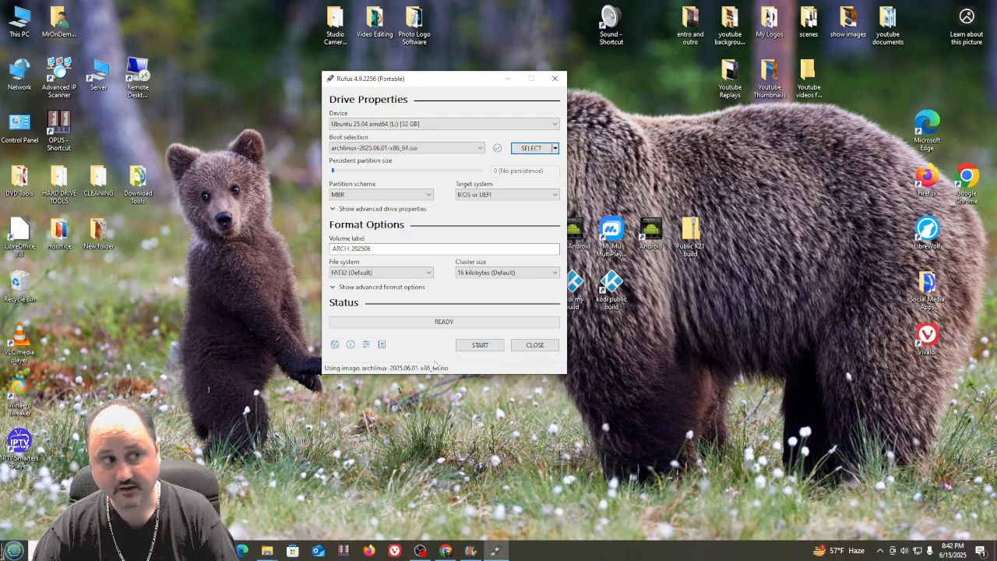